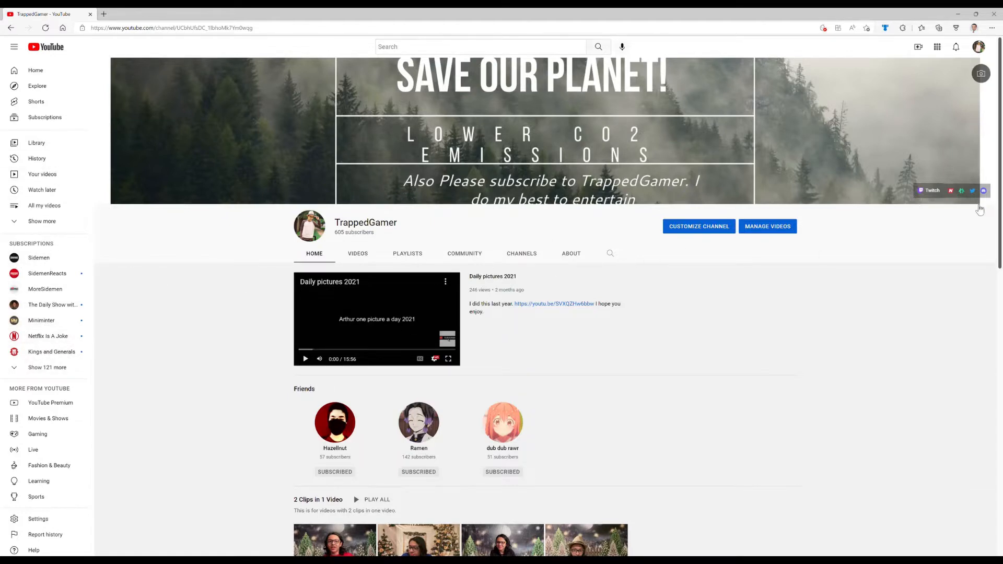
{"action": "mouse_move", "coordinate": [935, 193]}
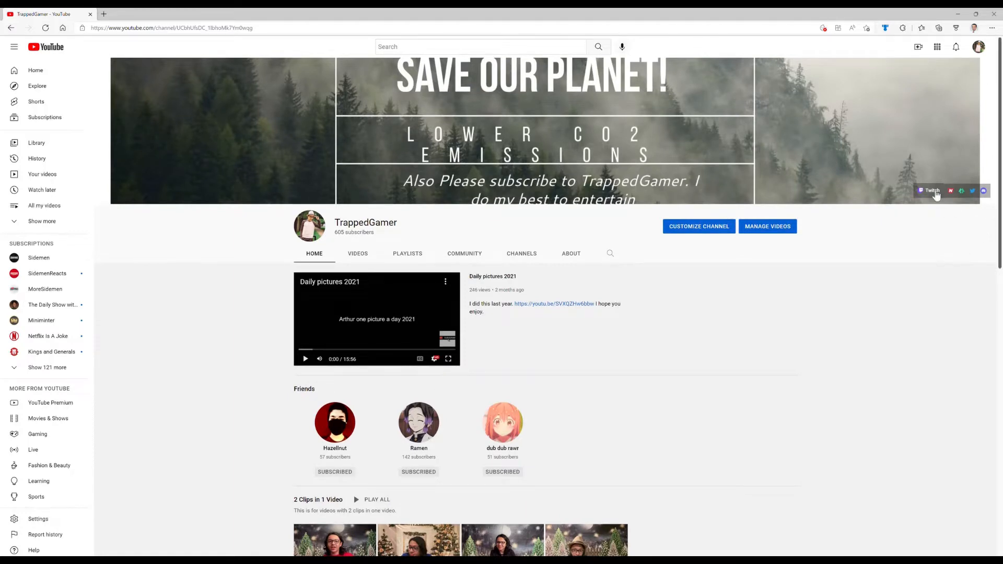
Follow the Twitch link in the TrappedGamer YouTube channel banner into a new tab
{"action": "left_click", "coordinate": [931, 190]}
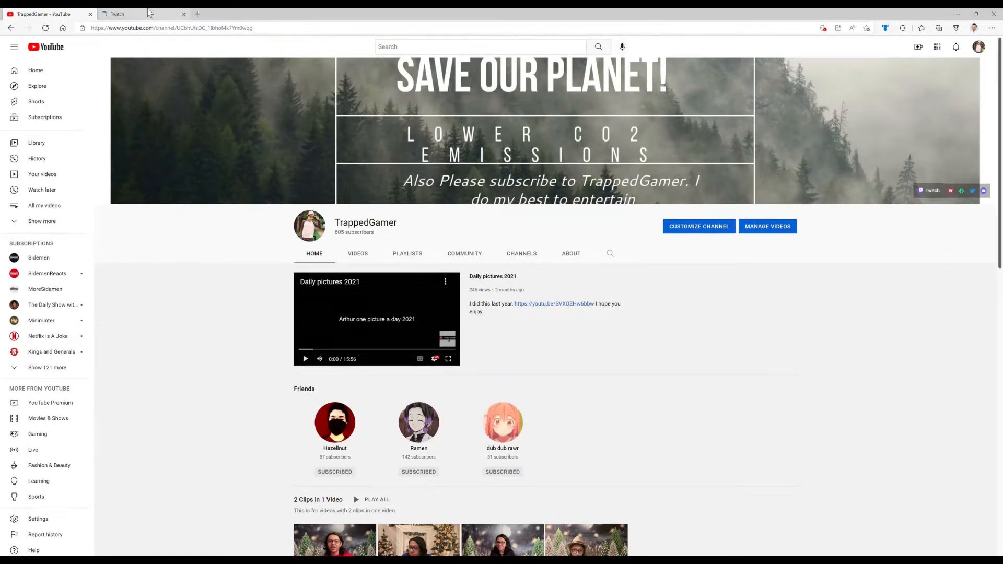
Play TrappedGamer's featured Fortnite past broadcast on the Twitch channel page
{"action": "left_click", "coordinate": [117, 13]}
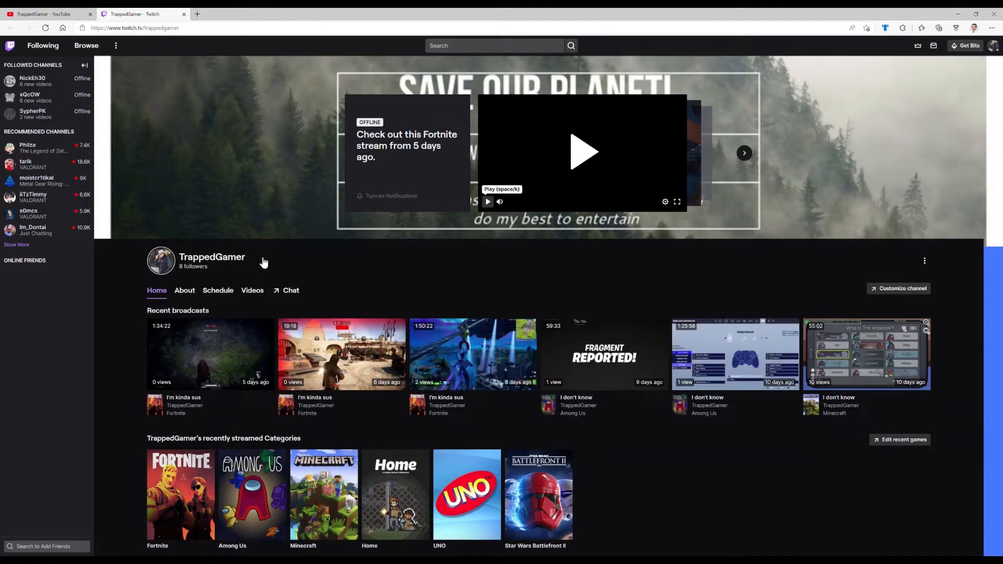
{"action": "left_click", "coordinate": [582, 152]}
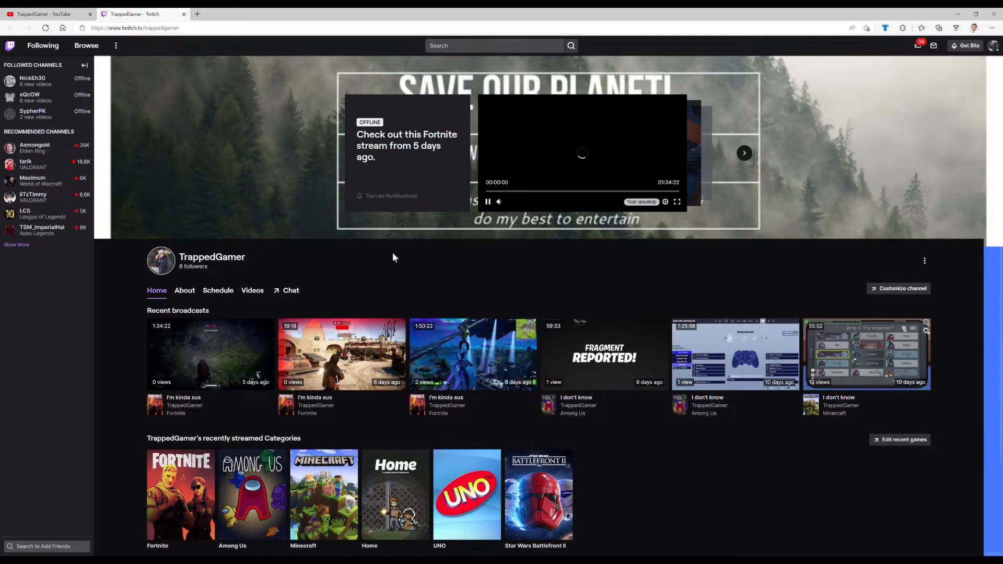
{"action": "scroll", "scroll_direction": "down", "scroll_amount": 3}
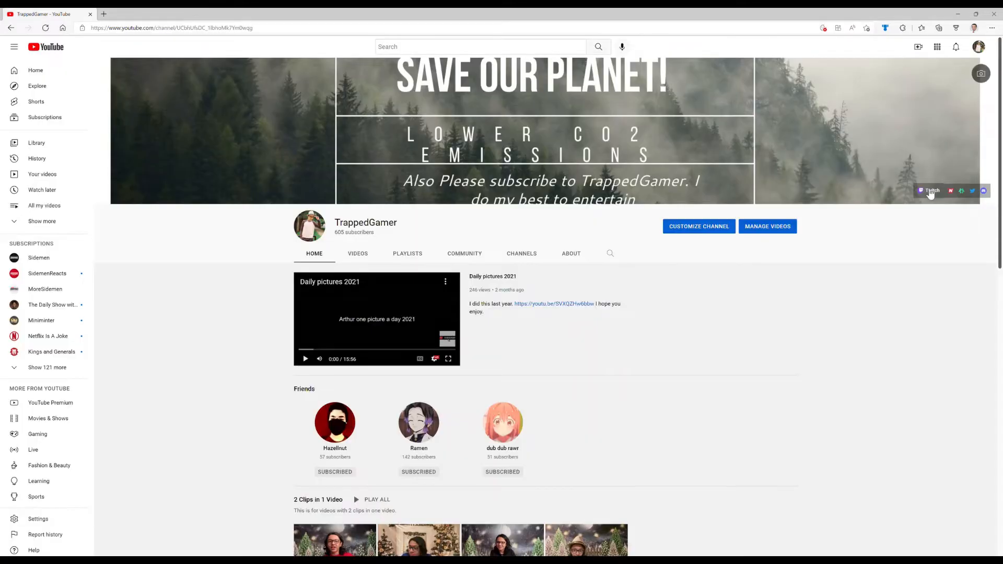
{"action": "mouse_move", "coordinate": [967, 198]}
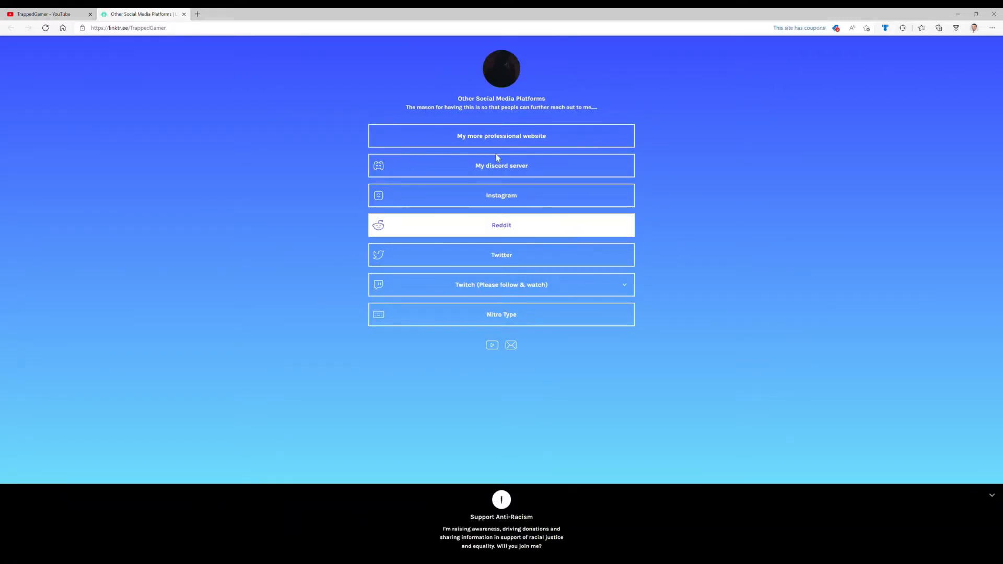
Follow the 'My more professional website' link from Linktree to the Wix site
{"action": "left_click", "coordinate": [501, 225]}
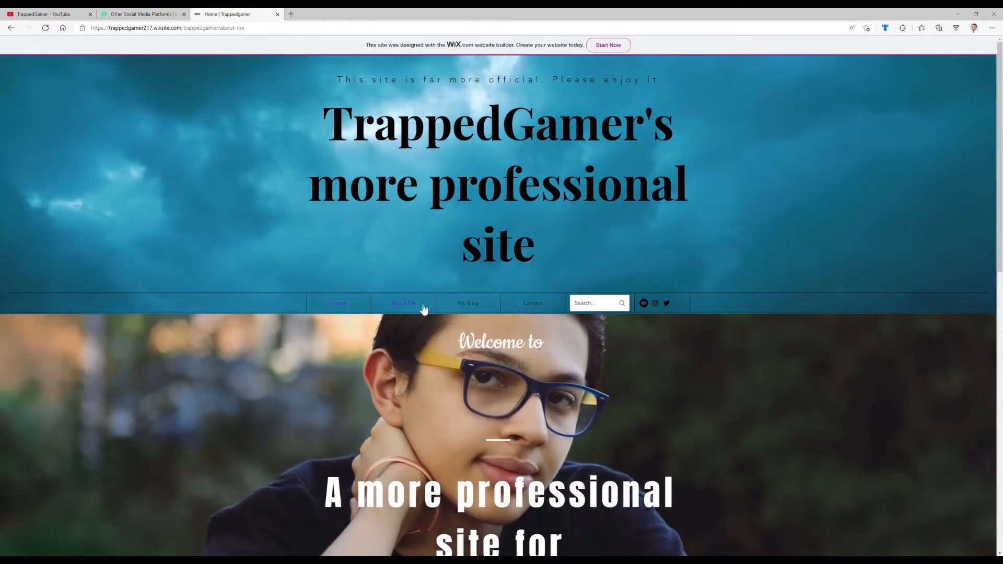
Read the Wix site's About Me page down to the contact form, then follow its Instagram icon
{"action": "left_click", "coordinate": [404, 303]}
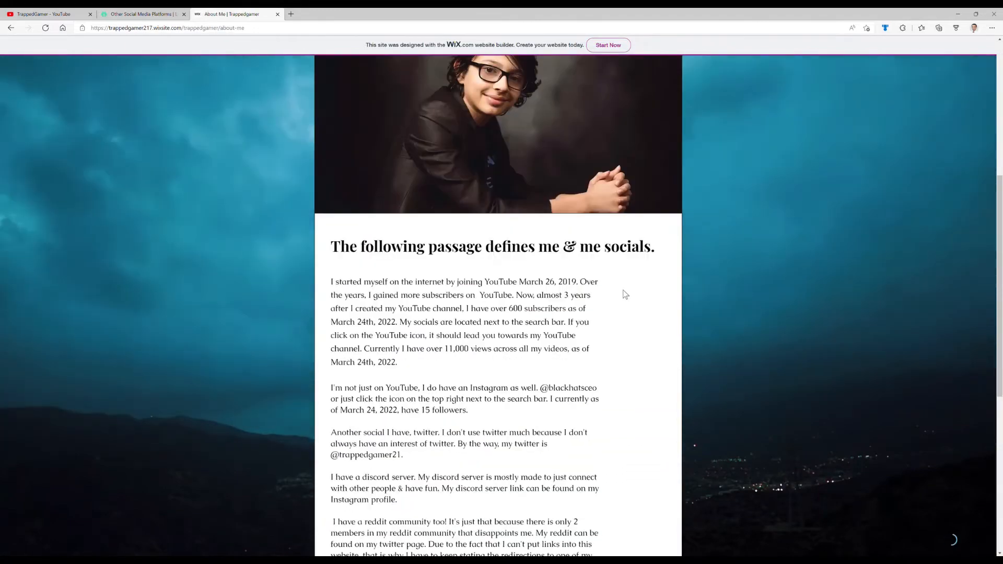
{"action": "scroll", "scroll_direction": "down", "scroll_amount": 3}
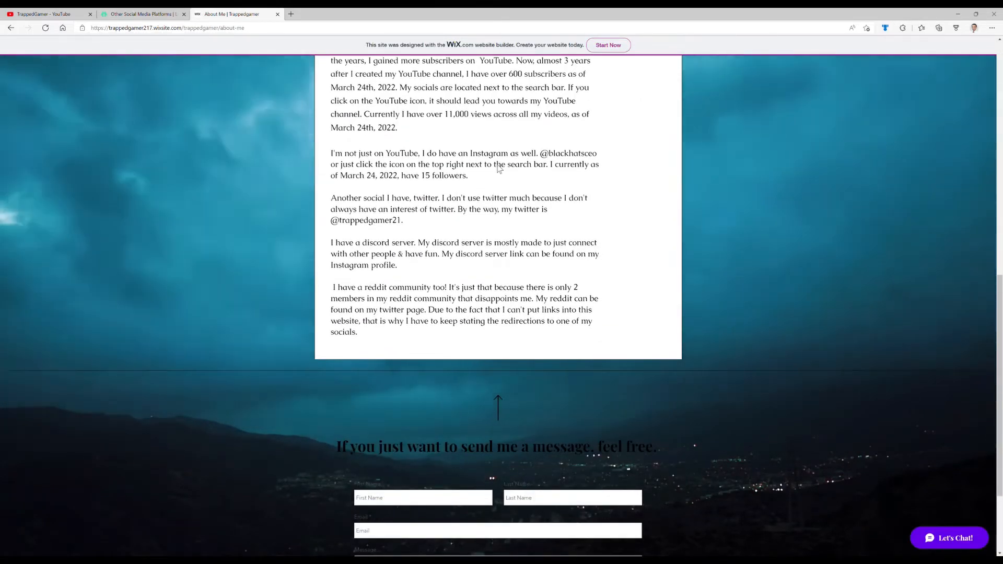
{"action": "left_click_drag", "start_coordinate": [539, 153], "coordinate": [468, 175]}
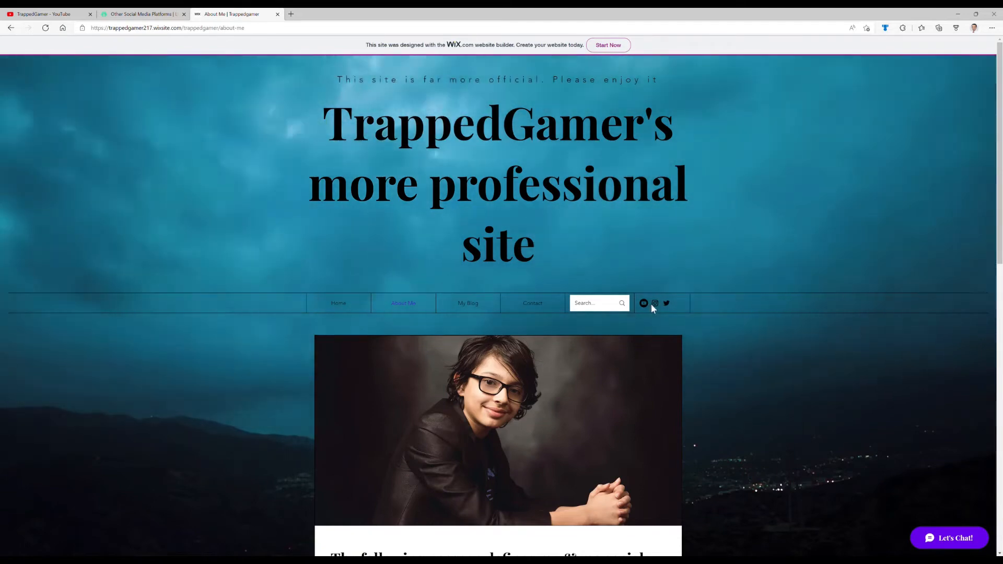
{"action": "left_click", "coordinate": [644, 303]}
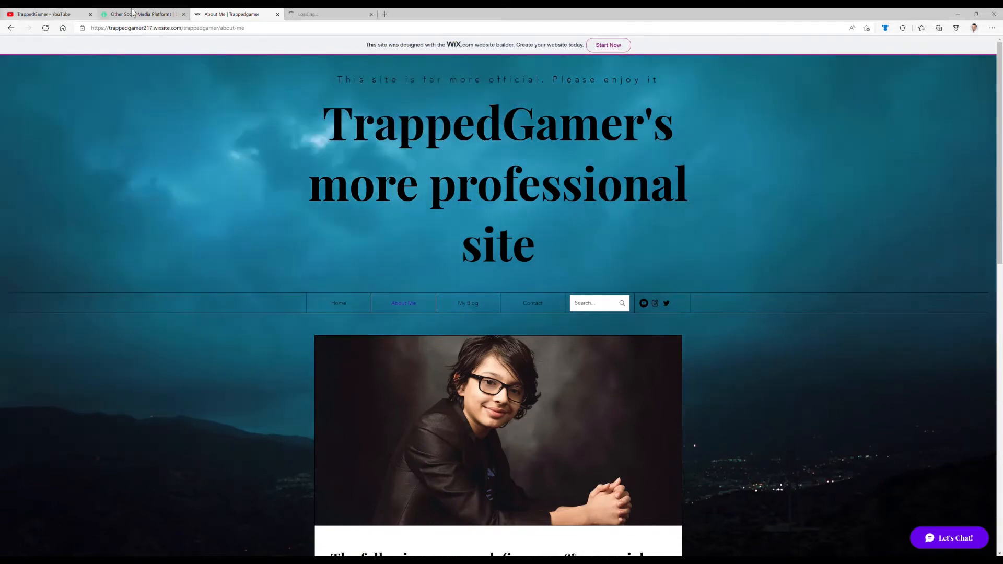
Browse the black_hats_ceo Instagram posts grid and follow the discord.gg invite in the bio
{"action": "left_click", "coordinate": [143, 14]}
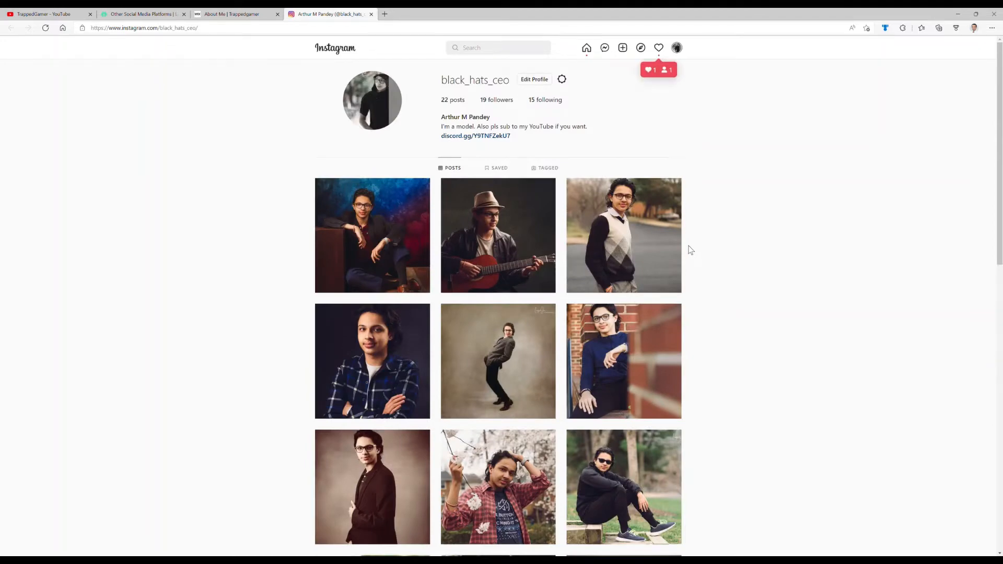
{"action": "scroll", "scroll_direction": "down", "scroll_amount": 3}
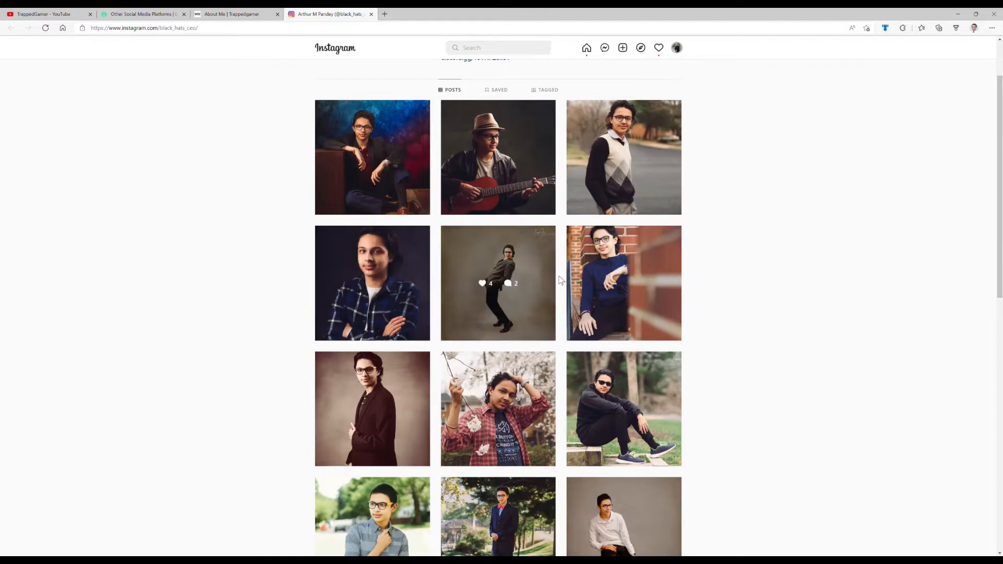
{"action": "scroll", "scroll_direction": "down", "scroll_amount": 3}
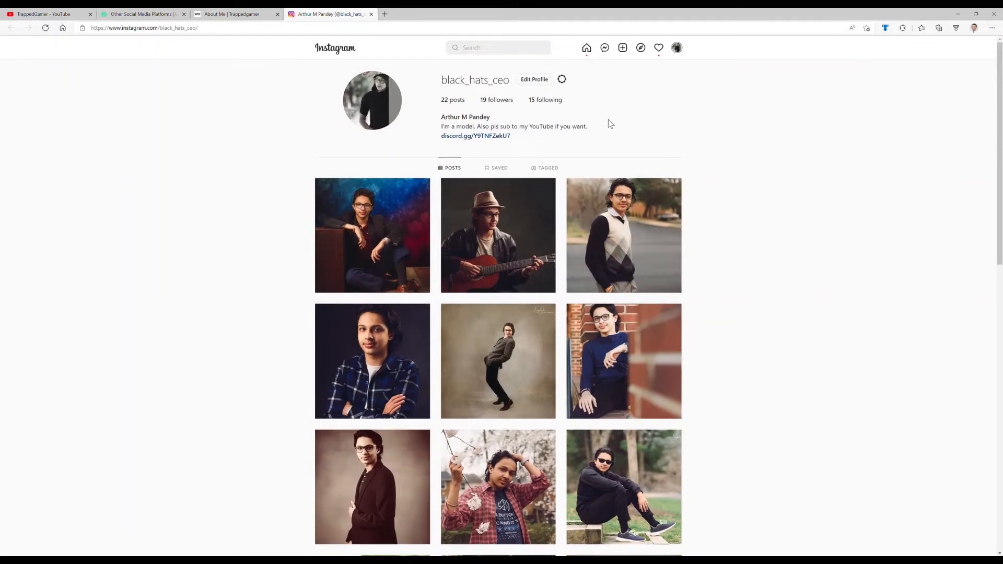
{"action": "mouse_move", "coordinate": [532, 156]}
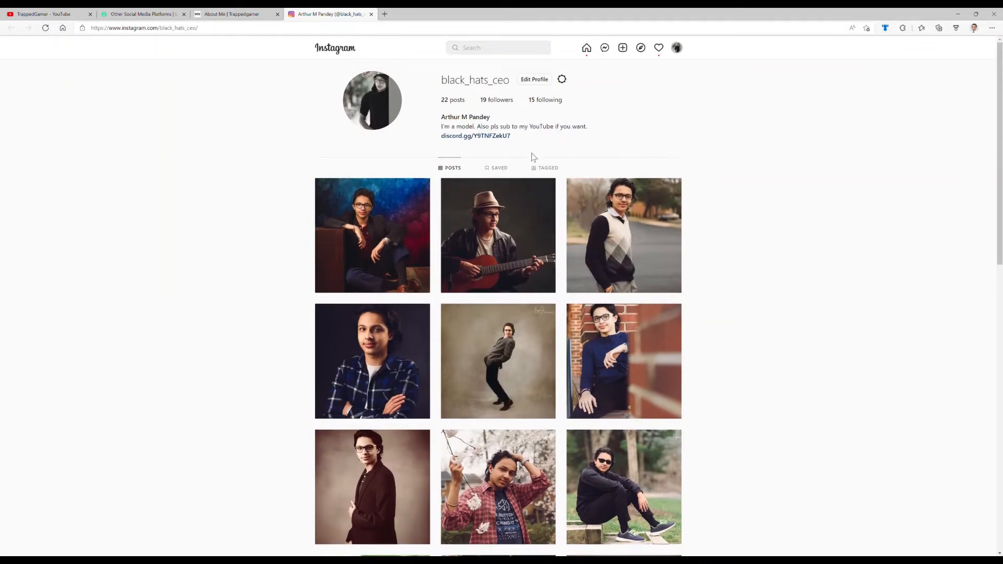
{"action": "left_click", "coordinate": [475, 135]}
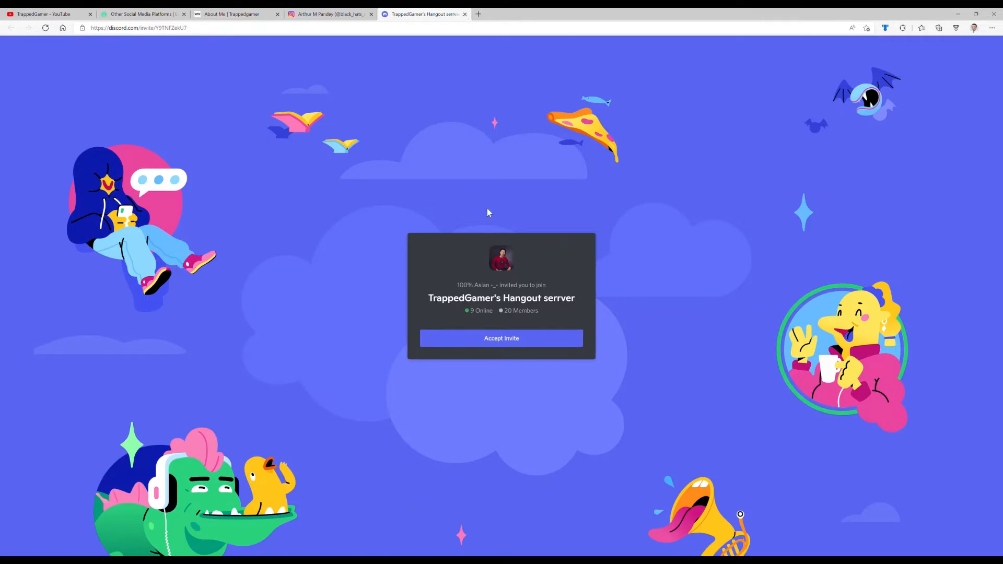
{"action": "mouse_move", "coordinate": [519, 317]}
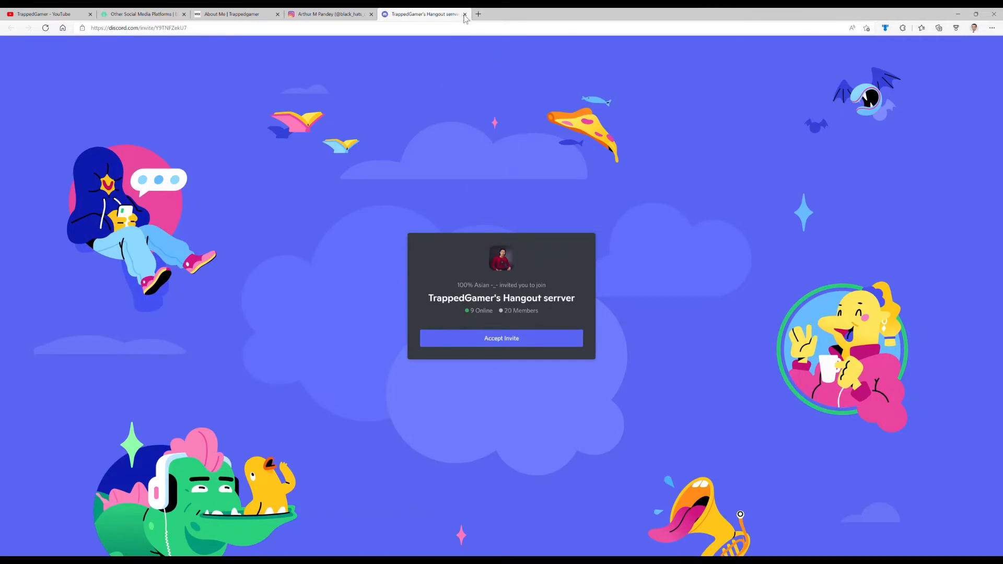
Close the Discord invite and Instagram tabs, landing back on the Wix About Me page
{"action": "left_click", "coordinate": [465, 14]}
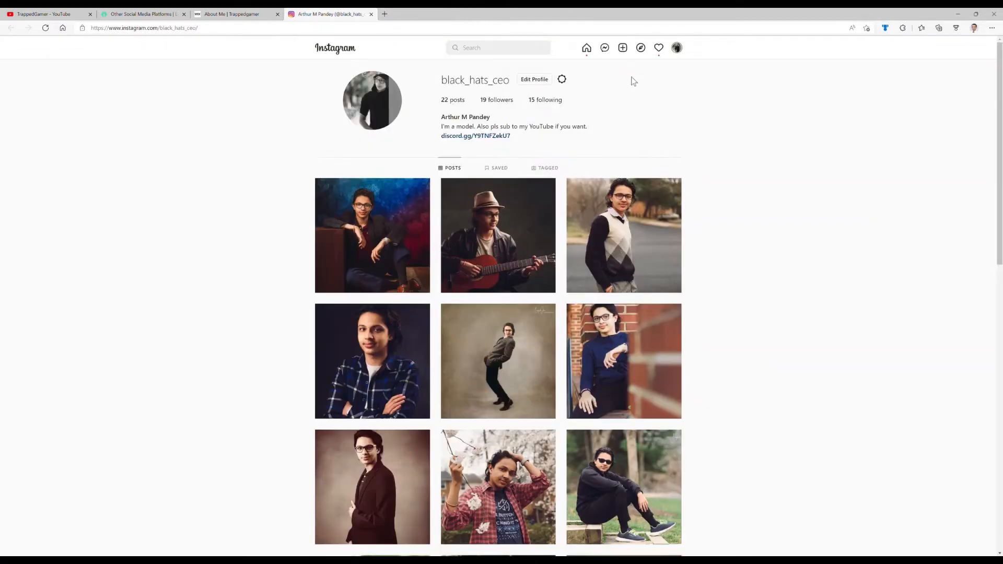
{"action": "mouse_move", "coordinate": [278, 110]}
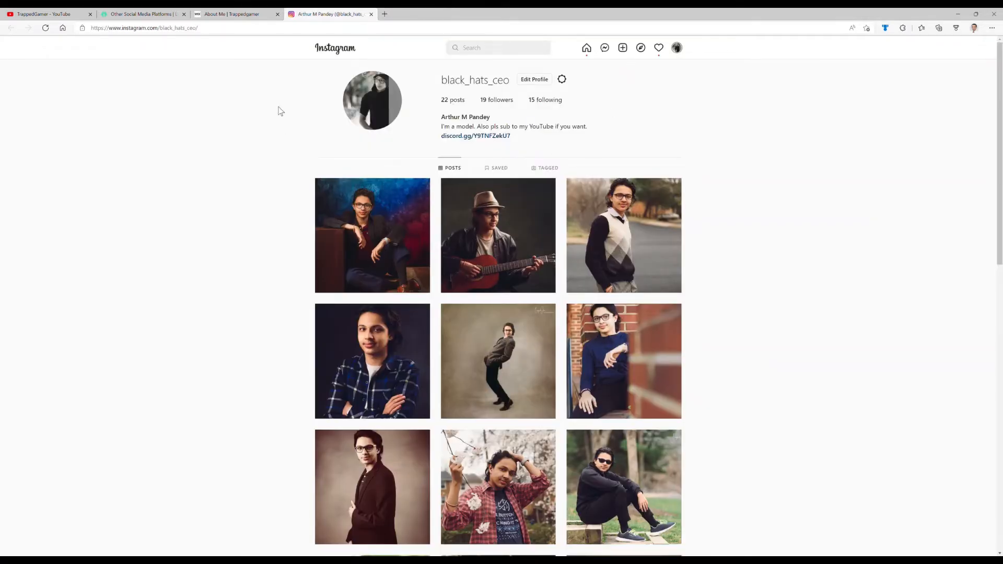
{"action": "left_click", "coordinate": [230, 14]}
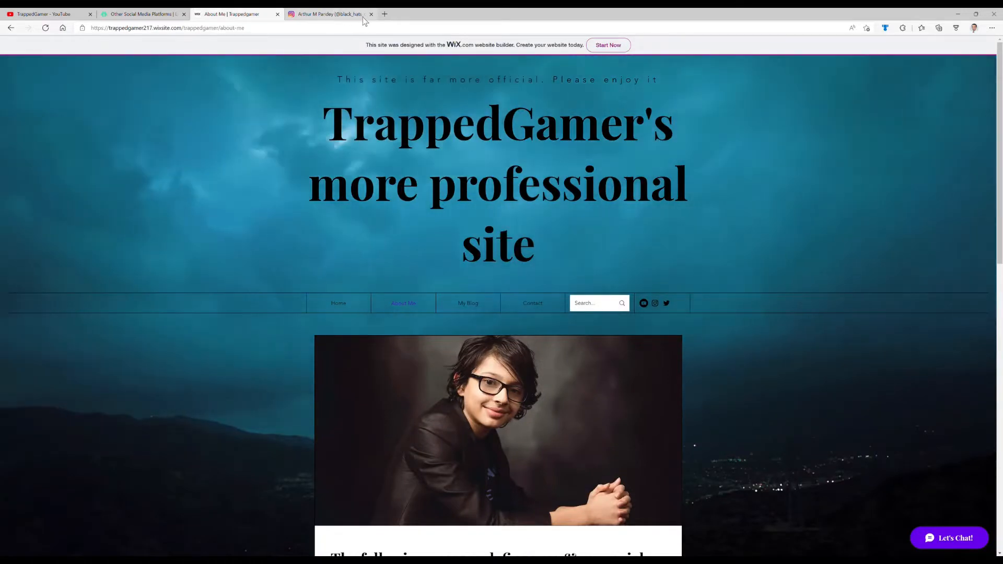
{"action": "left_click", "coordinate": [371, 13]}
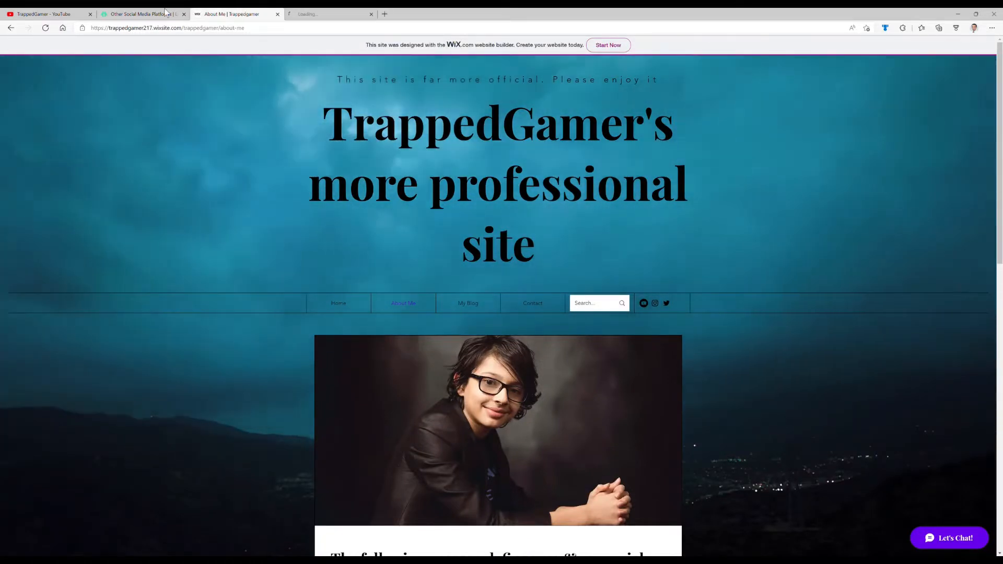
View TrappedGamer's Twitter profile with its pinned tweet linking the Wix site
{"action": "left_click", "coordinate": [665, 303]}
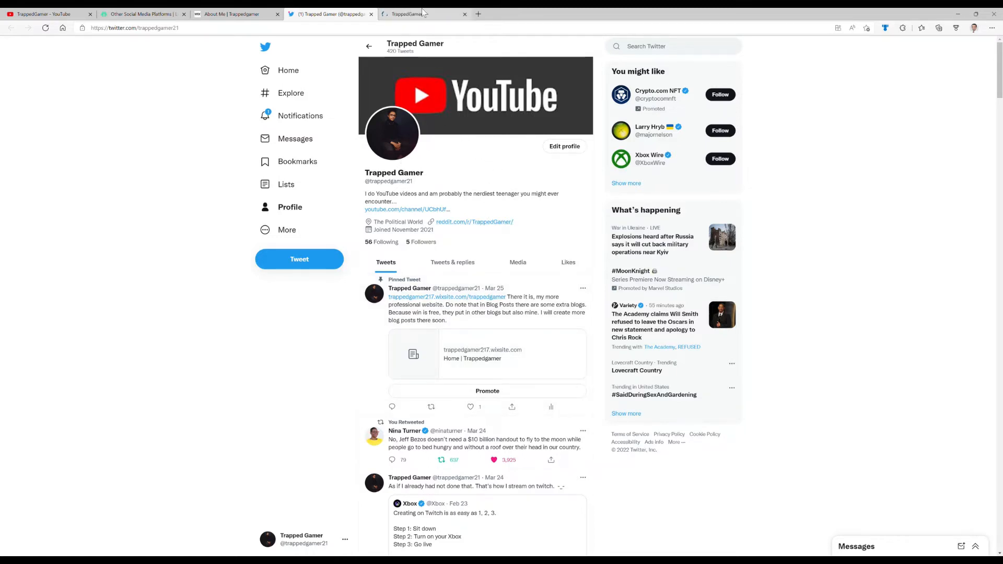
Browse the r/TrappedGamer Reddit community page and its posts
{"action": "left_click", "coordinate": [423, 13]}
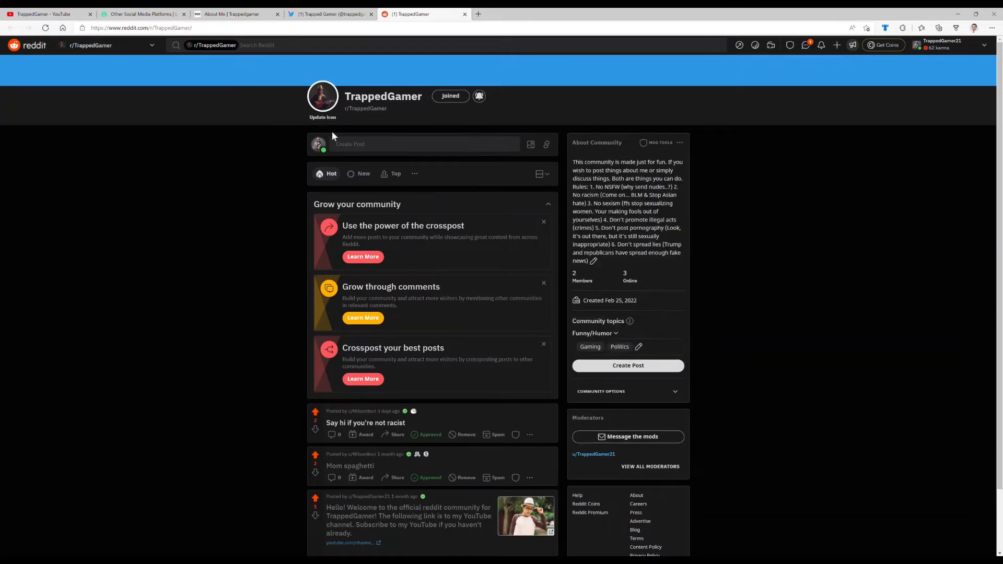
{"action": "scroll", "scroll_direction": "down", "scroll_amount": 3}
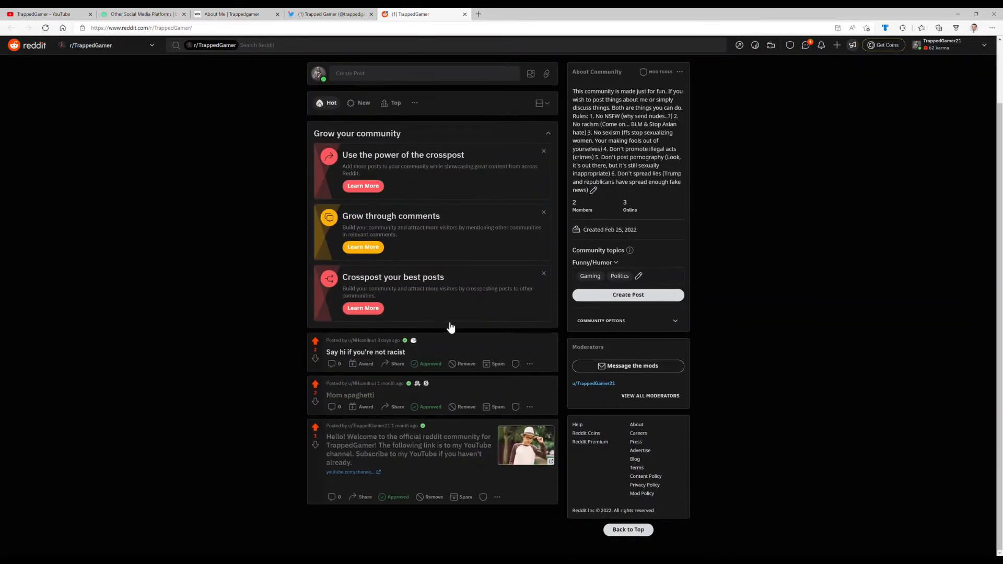
{"action": "scroll", "scroll_direction": "up", "scroll_amount": 3}
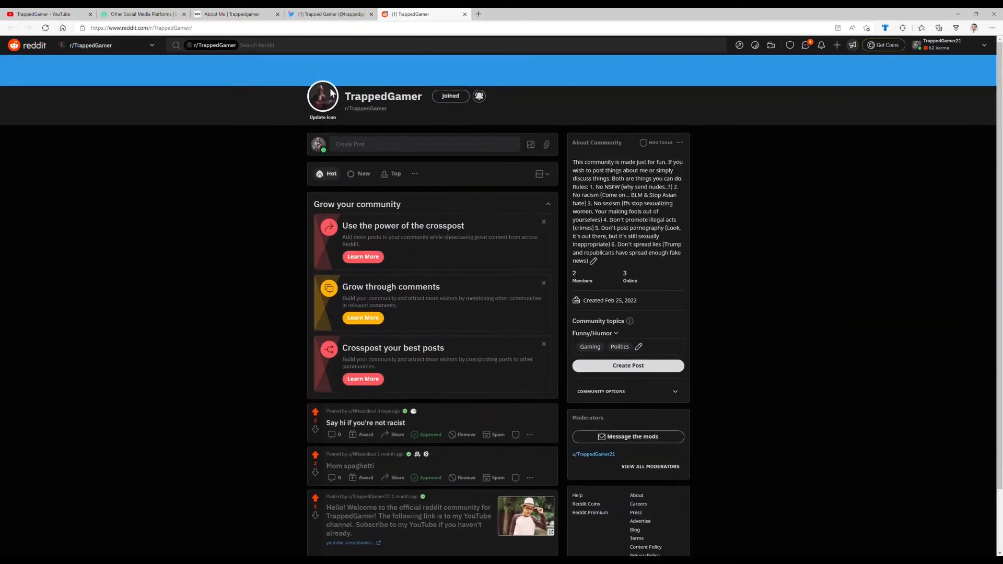
{"action": "left_click", "coordinate": [141, 27]}
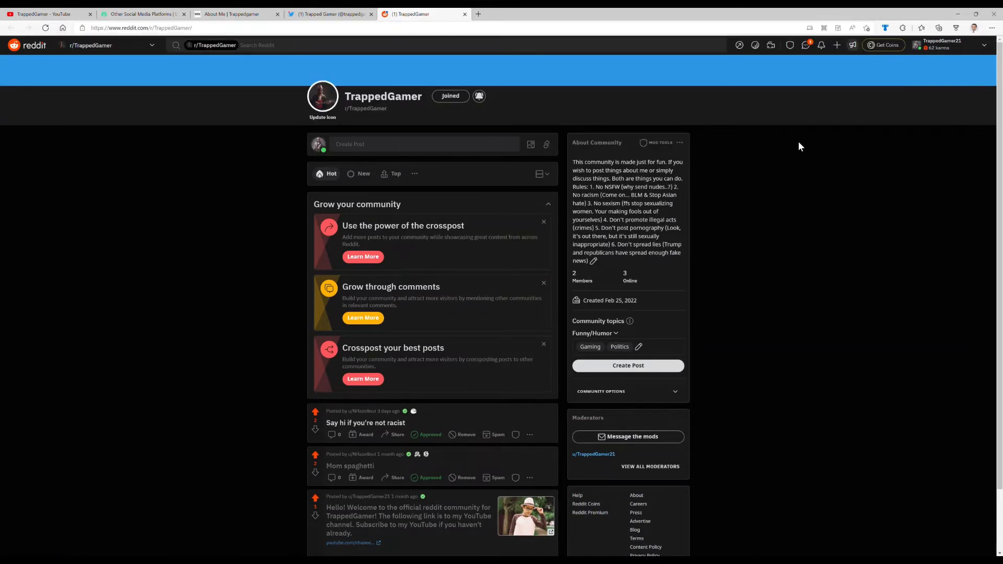
{"action": "scroll", "scroll_direction": "down", "scroll_amount": 3}
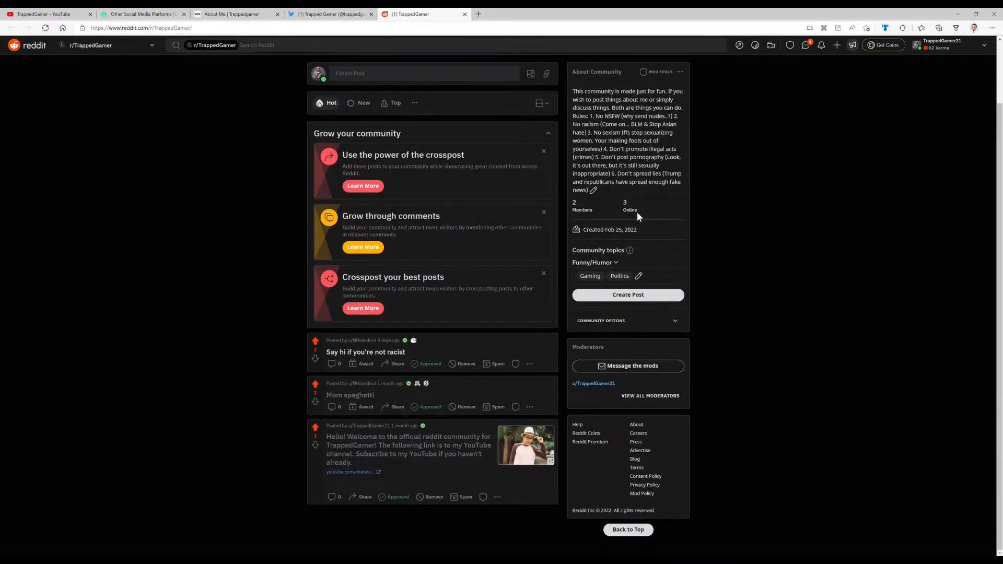
{"action": "double_click", "coordinate": [574, 201]}
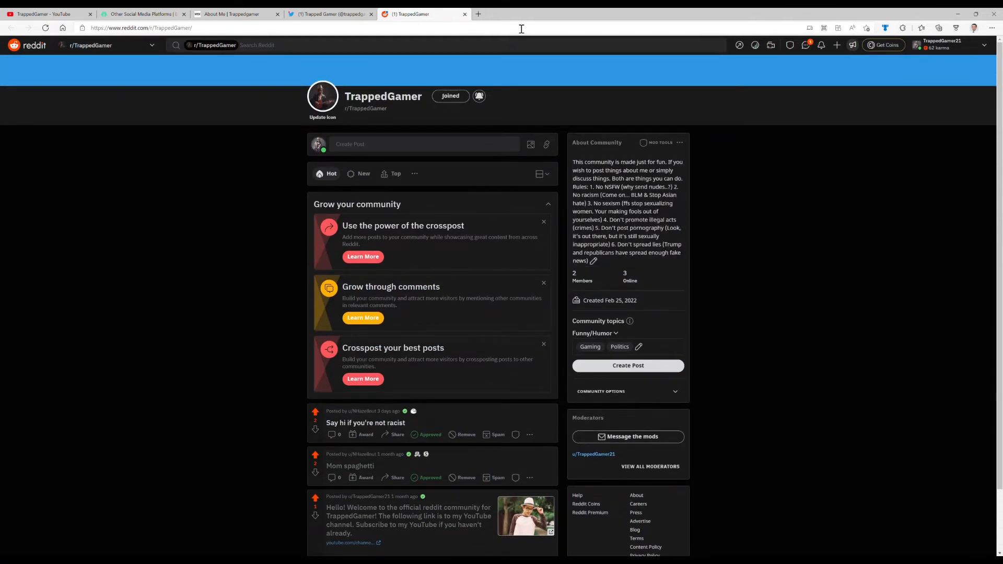
Close the Wix About Me tab so the Linktree links page shows
{"action": "left_click", "coordinate": [237, 14]}
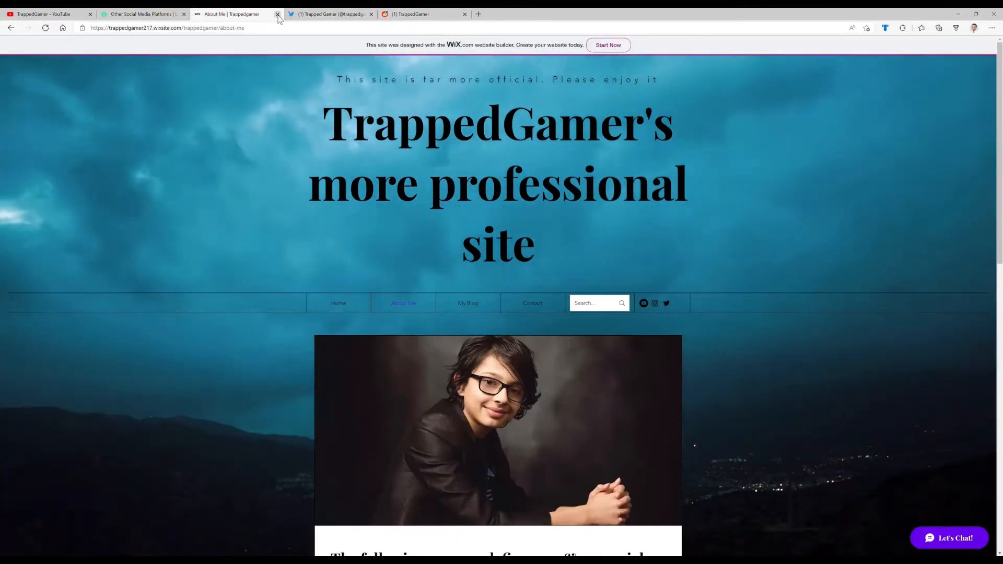
{"action": "left_click", "coordinate": [278, 14]}
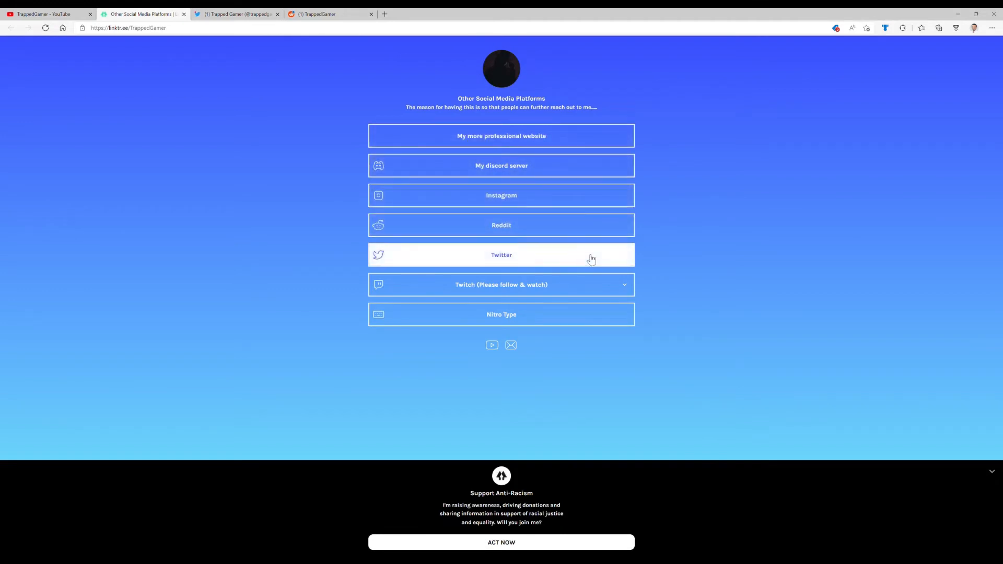
{"action": "mouse_move", "coordinate": [314, 318]}
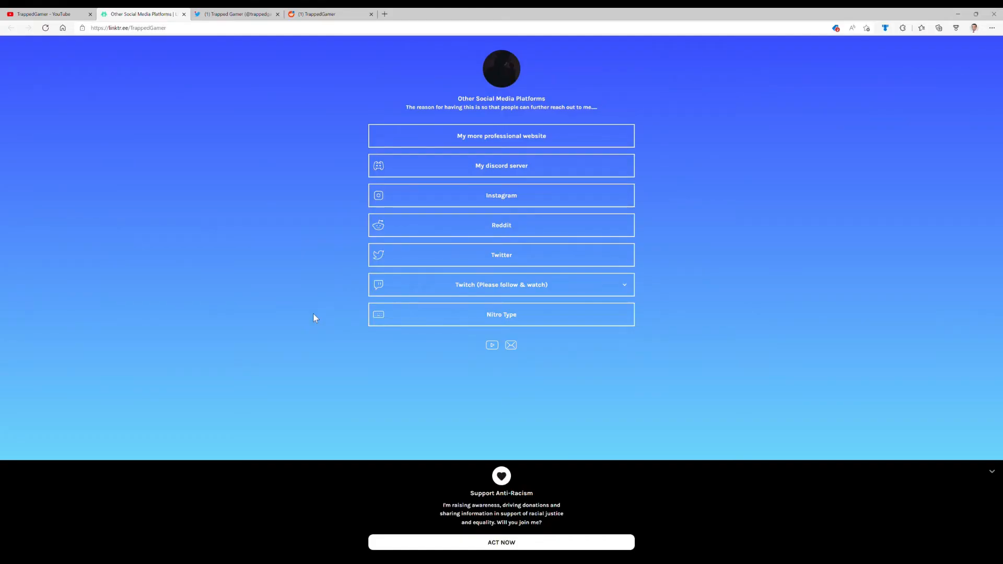
{"action": "mouse_move", "coordinate": [174, 512]}
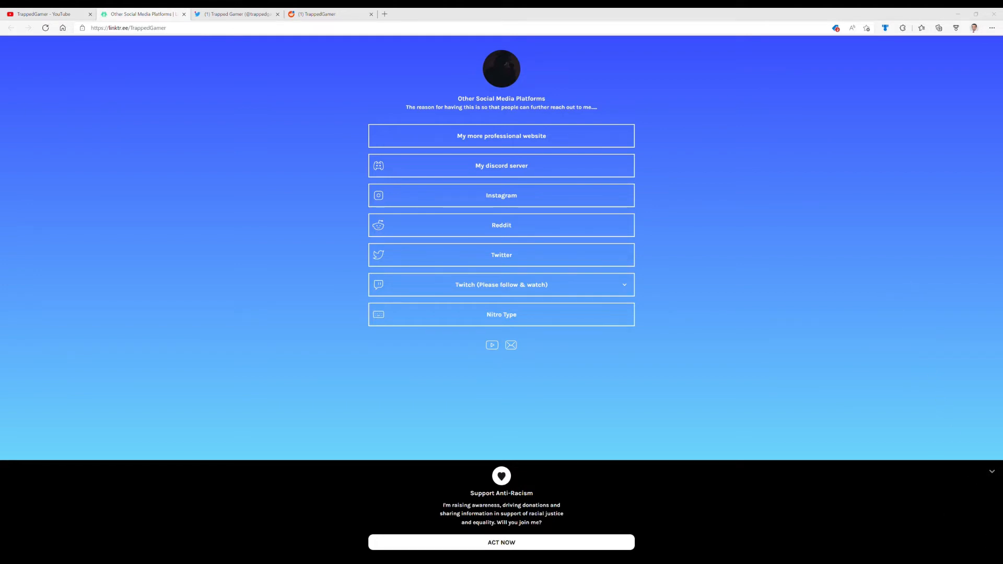
{"action": "mouse_move", "coordinate": [944, 432]}
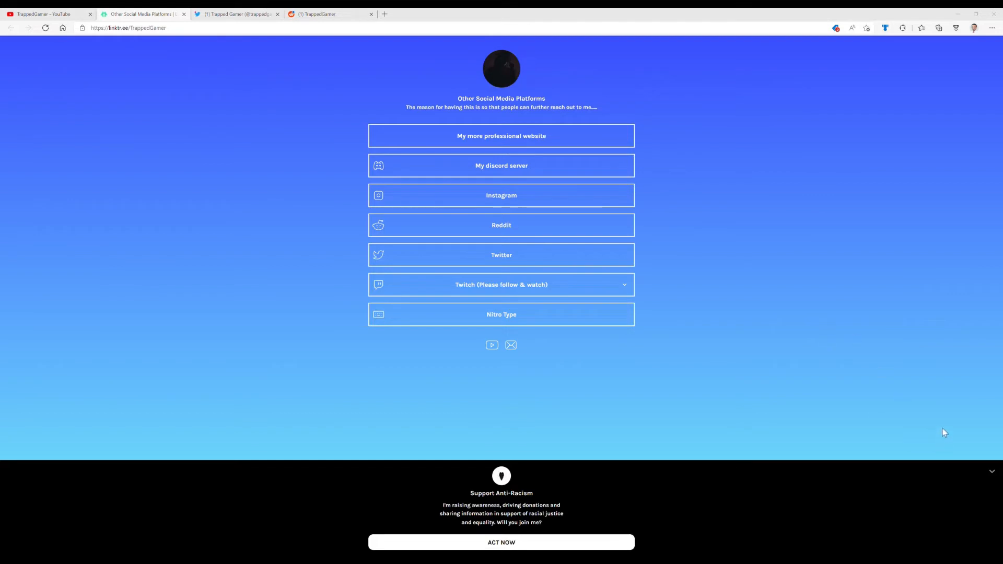
{"action": "mouse_move", "coordinate": [977, 397]}
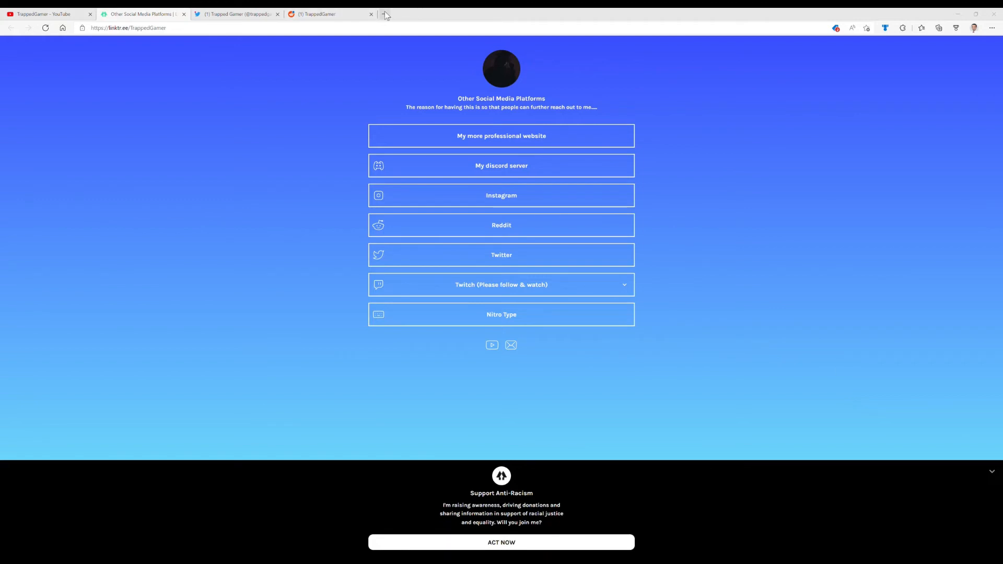
Search 'spotify' in a new tab and retry loading the 'You're not connected' page
{"action": "left_click", "coordinate": [386, 13]}
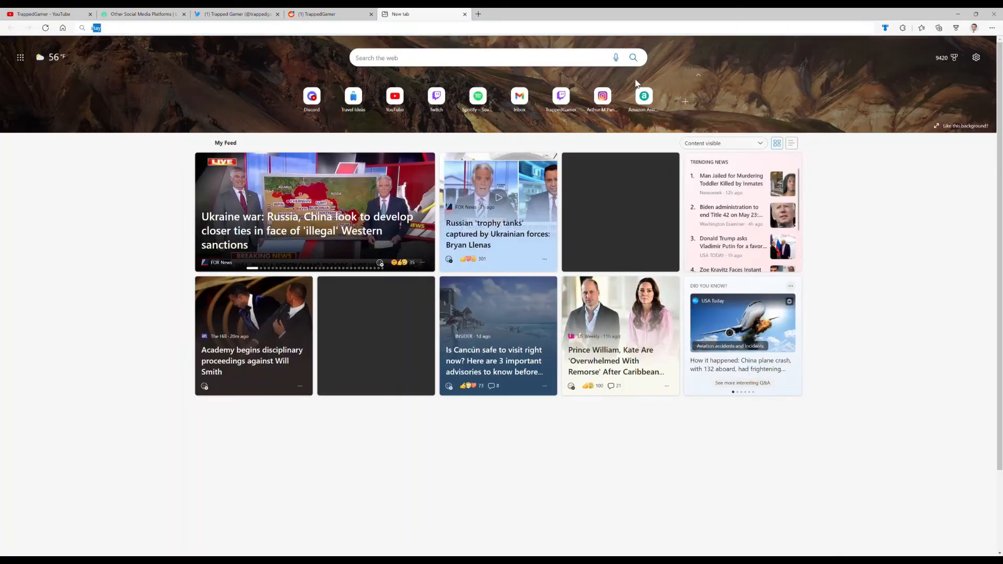
{"action": "type", "text": "spotify.com"}
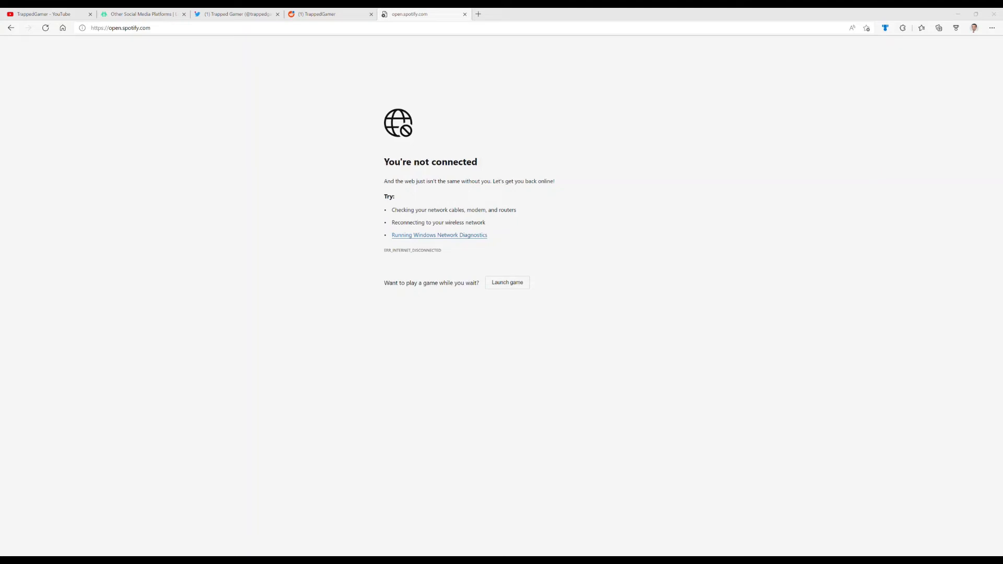
{"action": "left_click", "coordinate": [45, 27]}
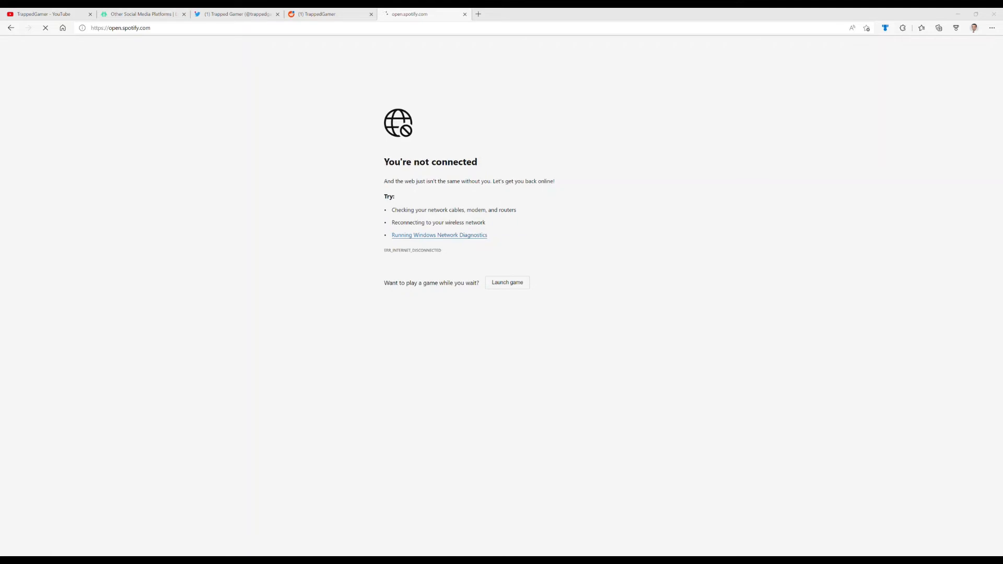
{"action": "mouse_move", "coordinate": [589, 268]}
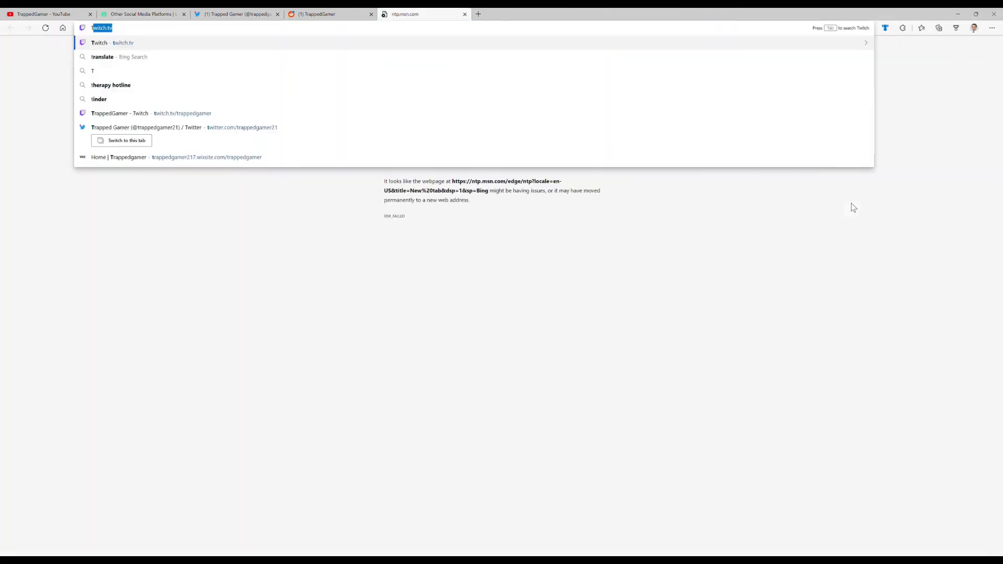
Type 'Tha' in the address bar, then close the failed tab to return to the Linktree page
{"action": "type", "text": "Thaehan"}
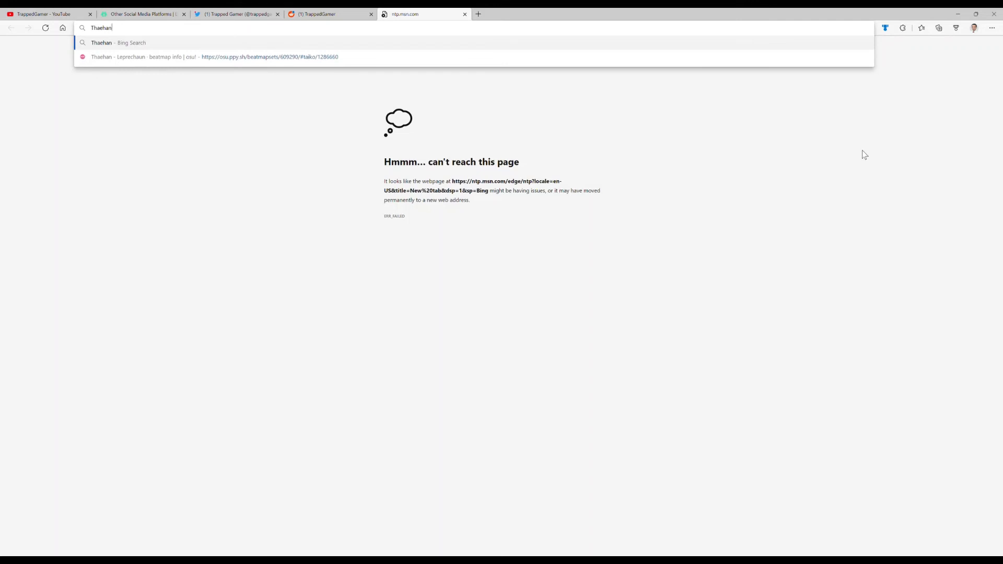
{"action": "left_click", "coordinate": [141, 14]}
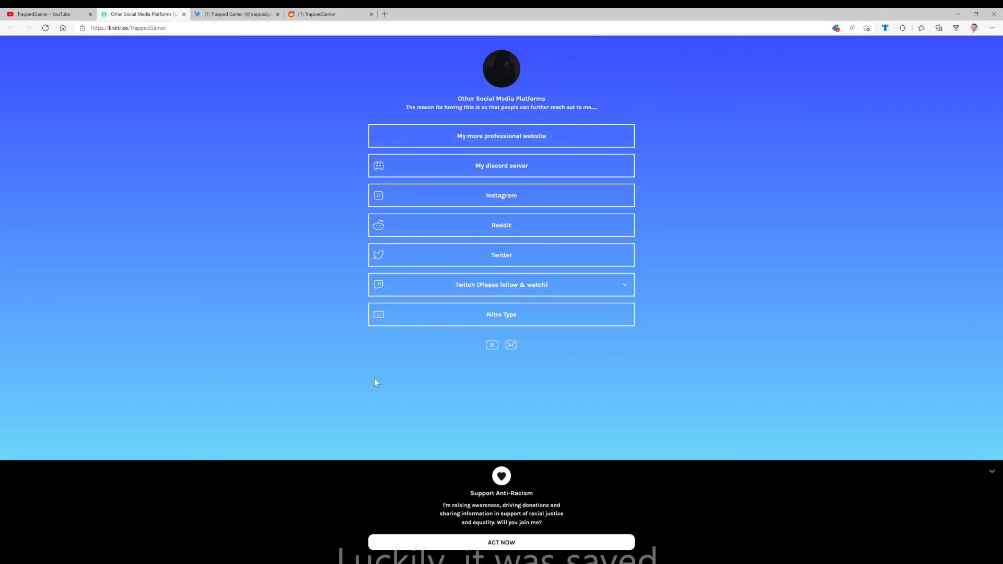
Open the TrappedGamer channel's Videos list, which fails offline, and close the YouTube tab
{"action": "left_click", "coordinate": [42, 14]}
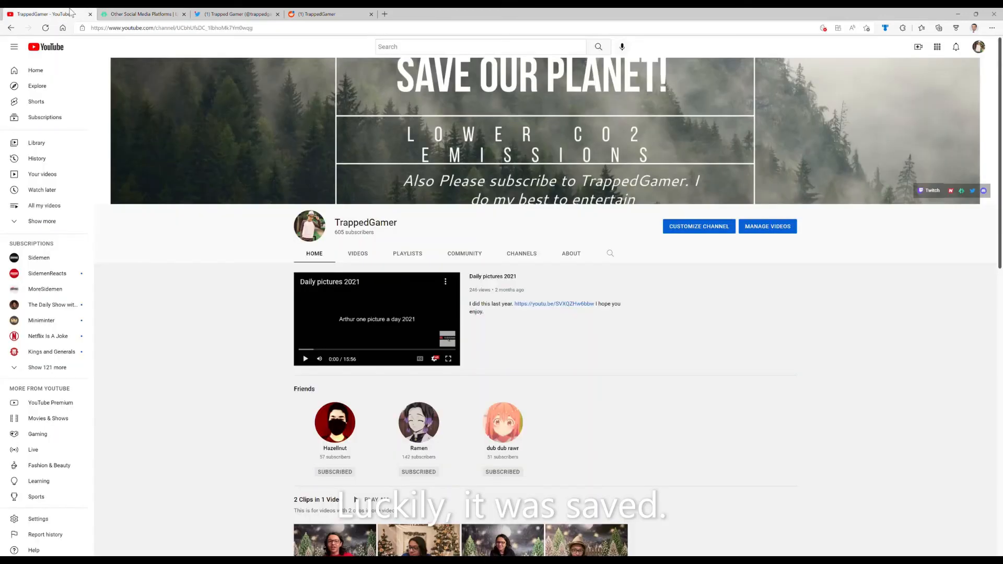
{"action": "left_click", "coordinate": [357, 253]}
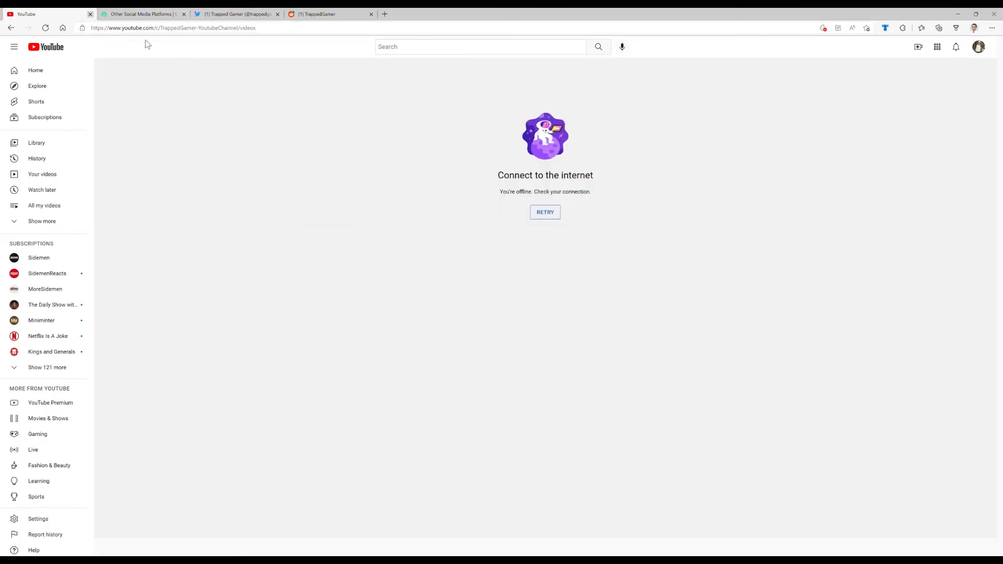
{"action": "left_click", "coordinate": [50, 14]}
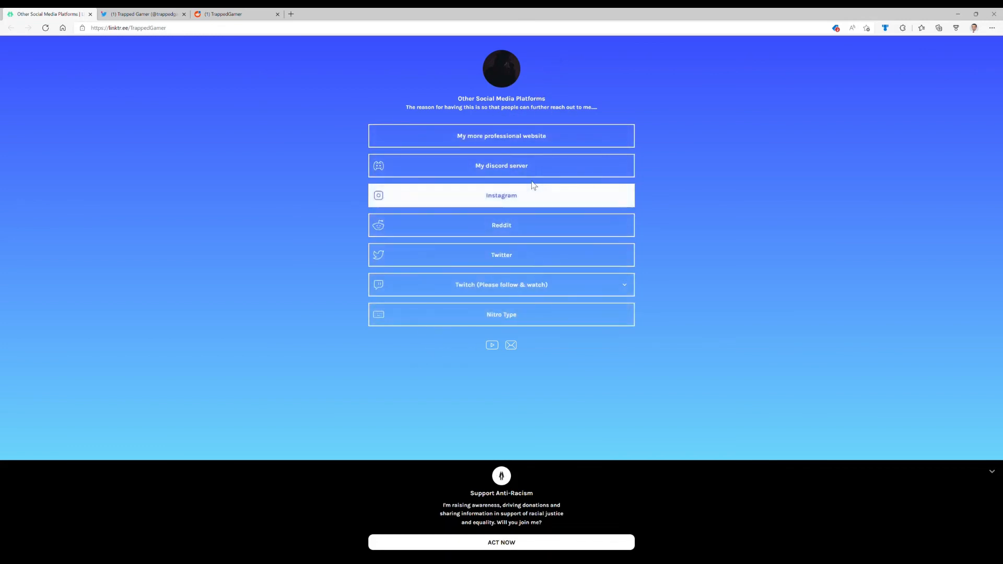
{"action": "mouse_move", "coordinate": [634, 190]}
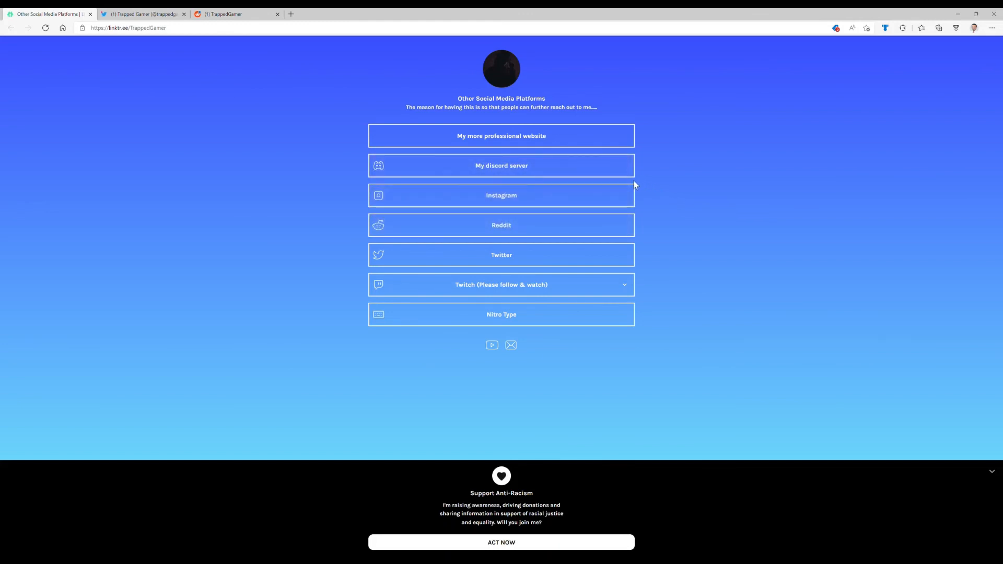
{"action": "mouse_move", "coordinate": [597, 161]}
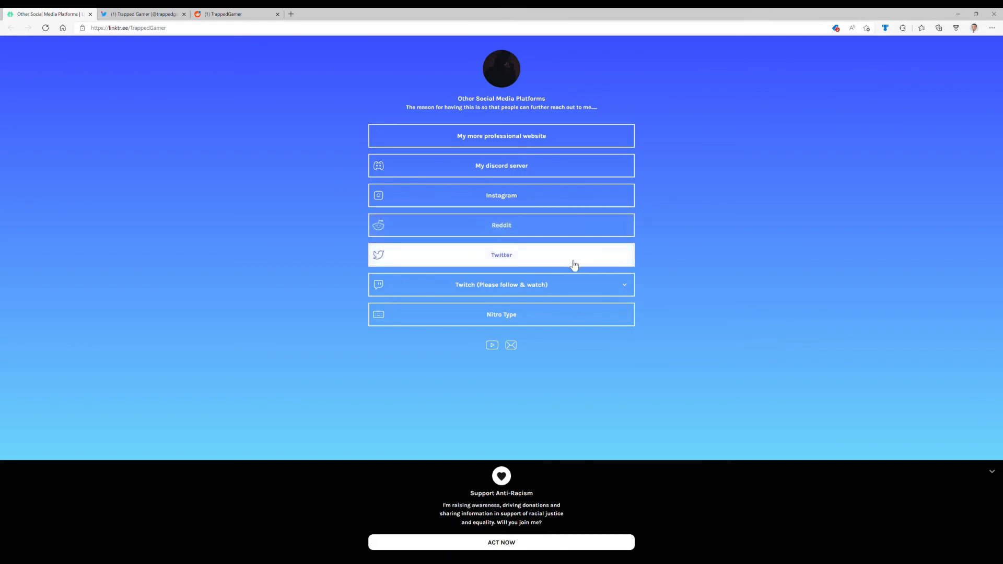
{"action": "mouse_move", "coordinate": [664, 230]}
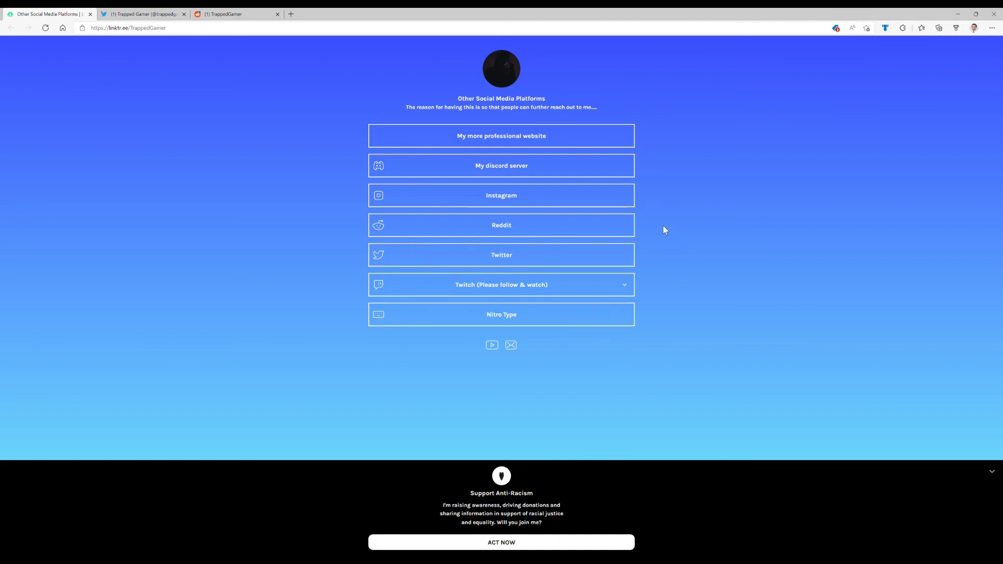
{"action": "mouse_move", "coordinate": [532, 209]}
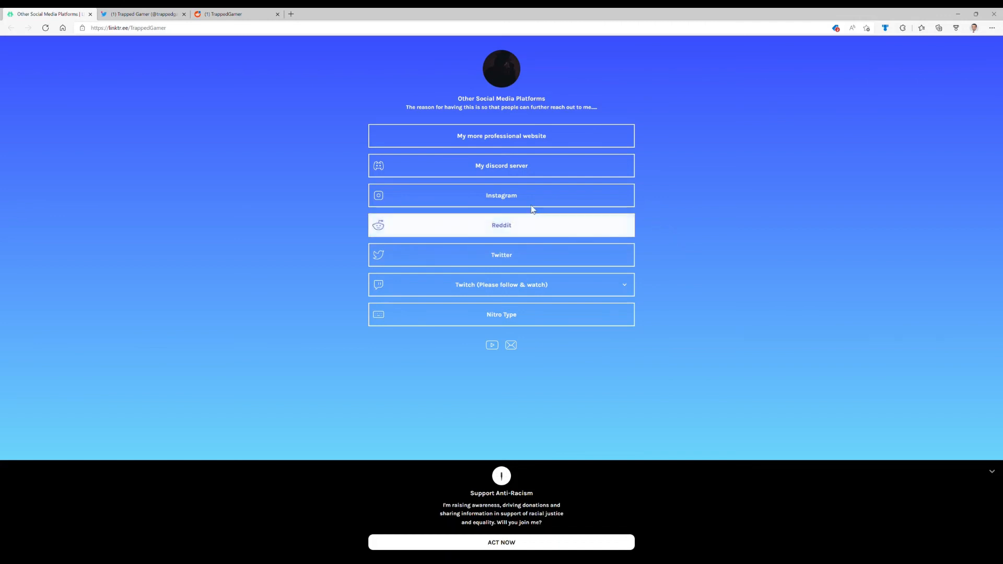
{"action": "mouse_move", "coordinate": [501, 167]}
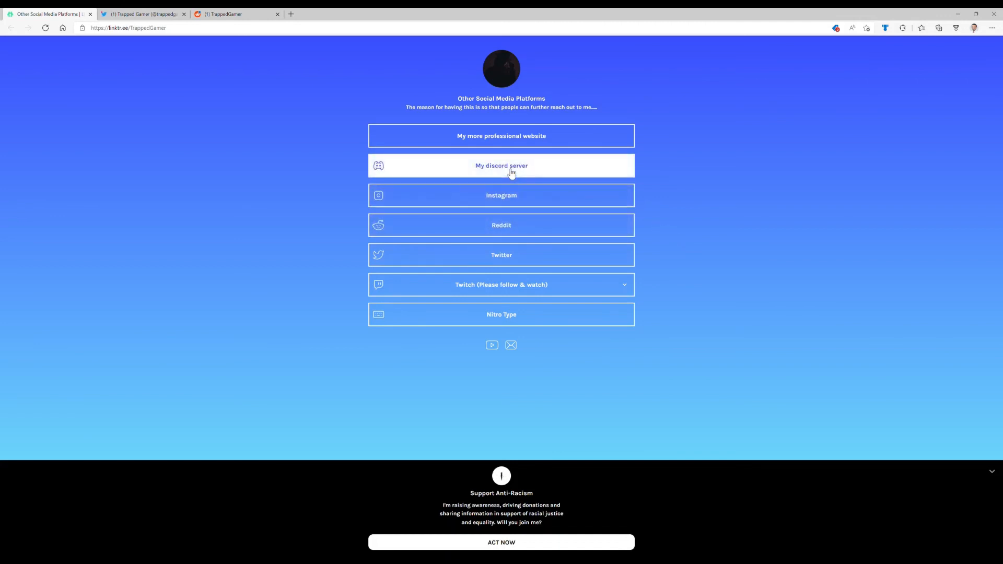